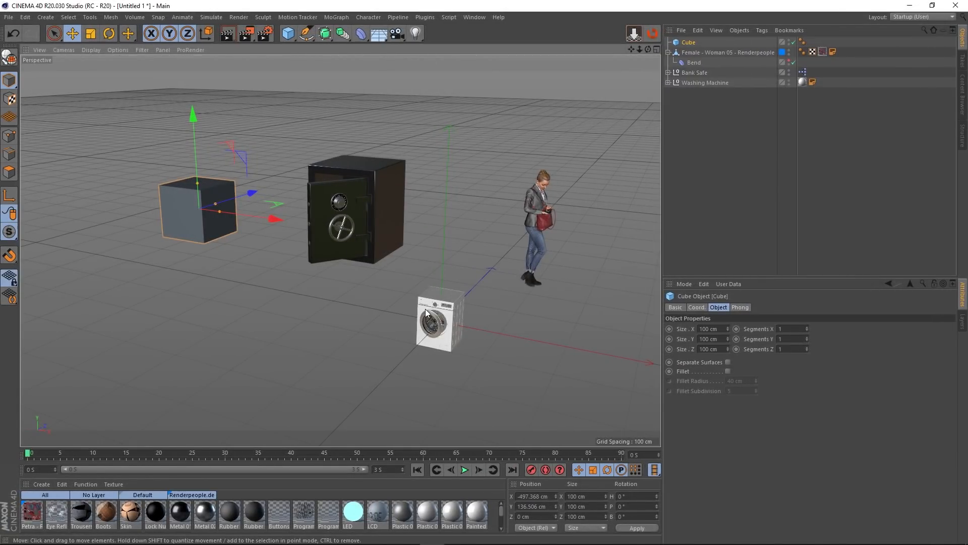
{"action": "mouse_move", "coordinate": [459, 297]}
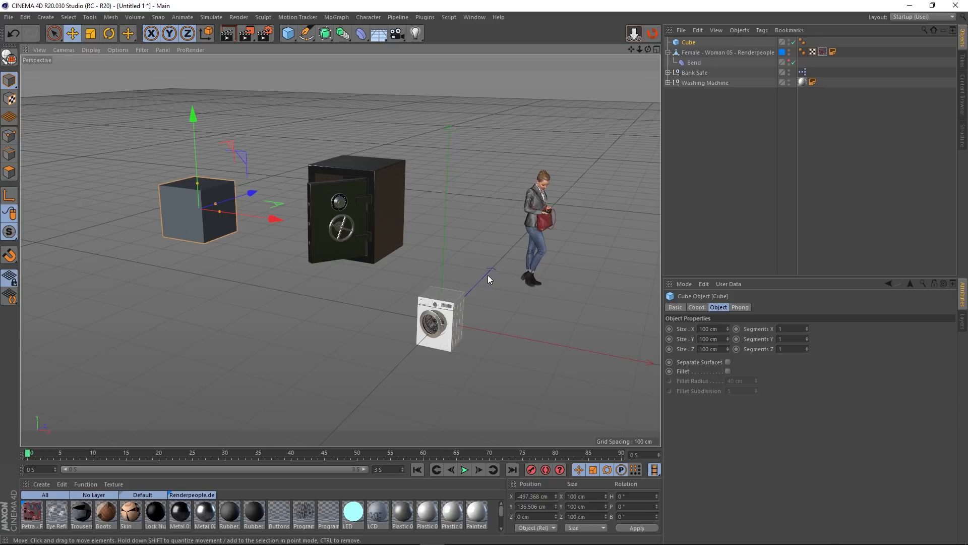
{"action": "mouse_move", "coordinate": [489, 279]}
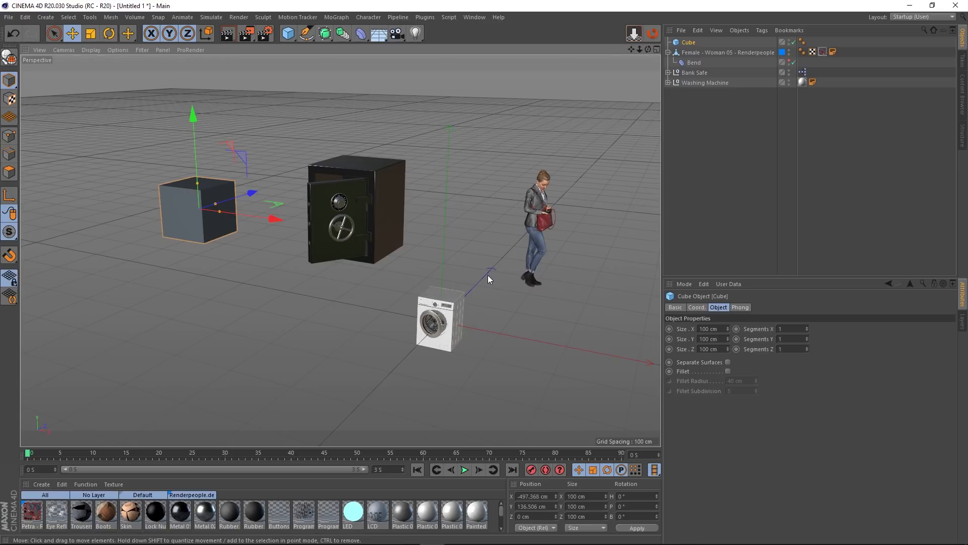
{"action": "mouse_move", "coordinate": [504, 284]}
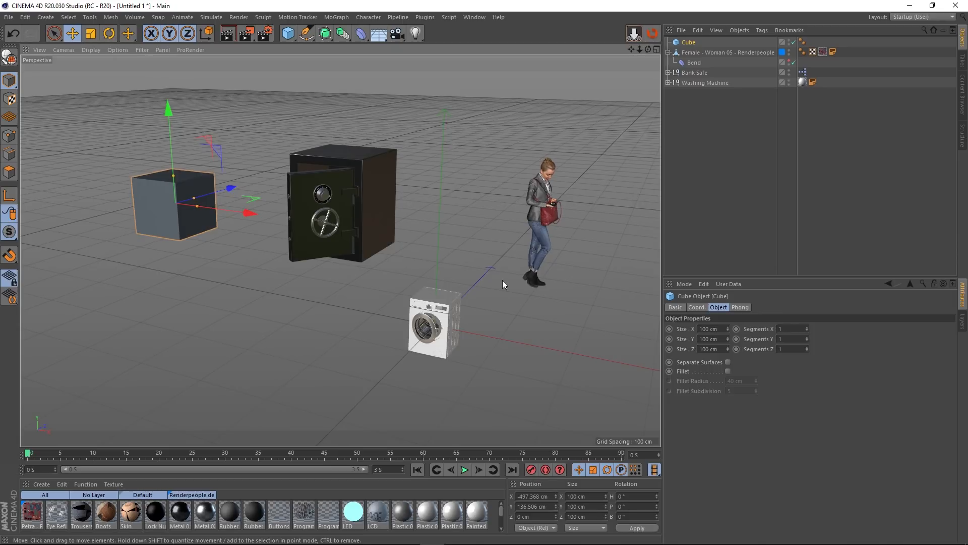
{"action": "mouse_move", "coordinate": [625, 278]}
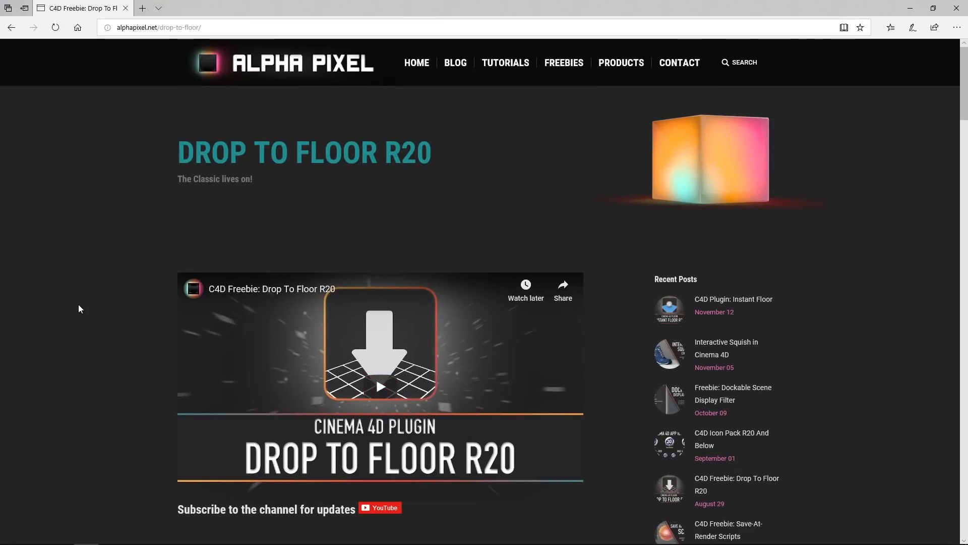
{"action": "mouse_move", "coordinate": [192, 250]}
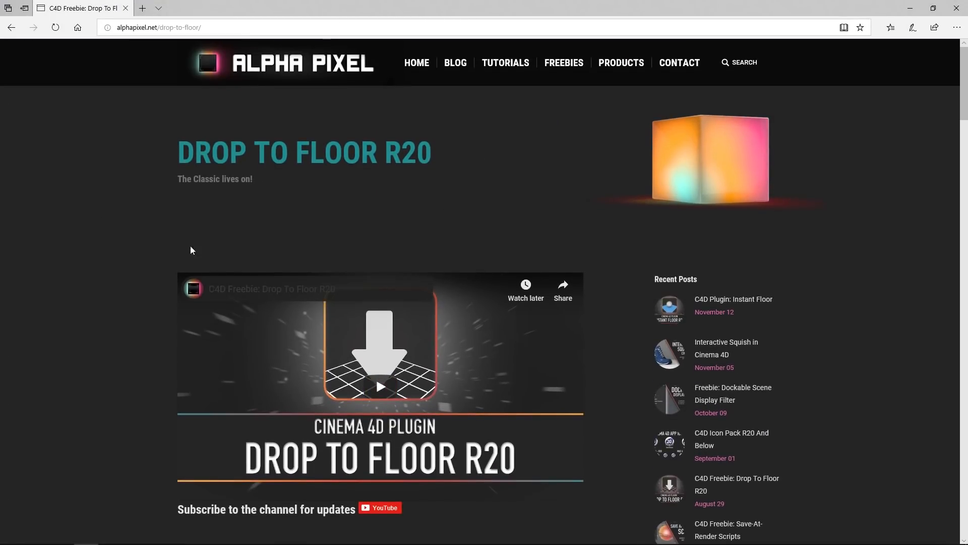
{"action": "mouse_move", "coordinate": [84, 315]}
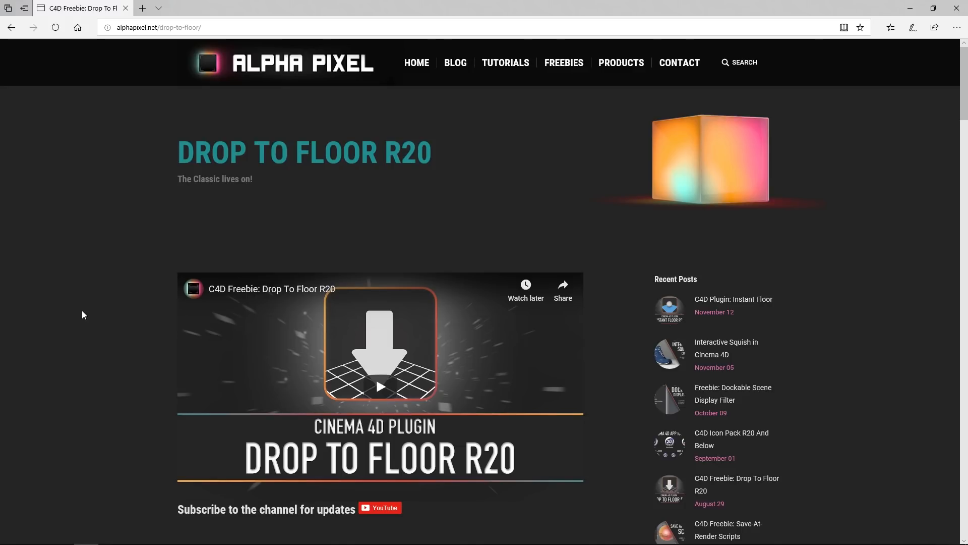
{"action": "mouse_move", "coordinate": [88, 322]}
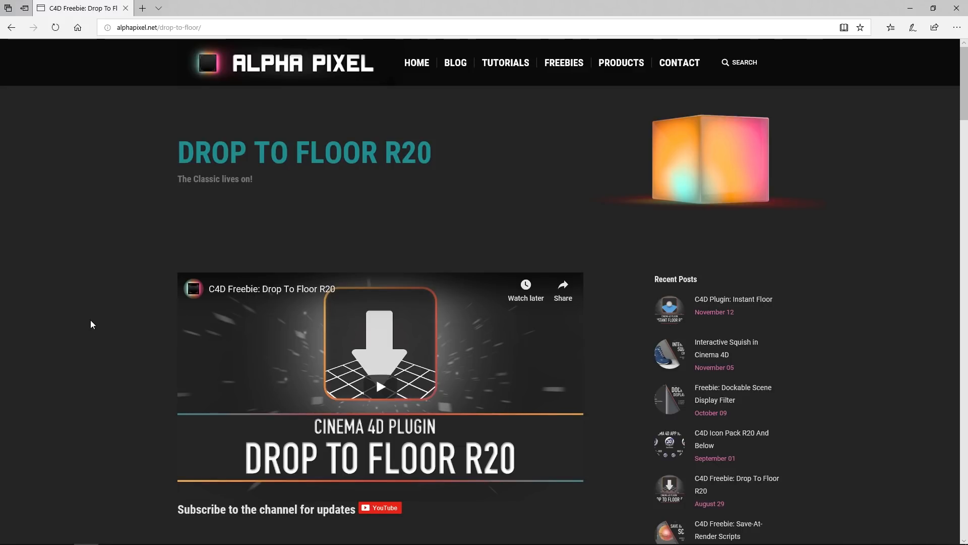
{"action": "mouse_move", "coordinate": [316, 5]}
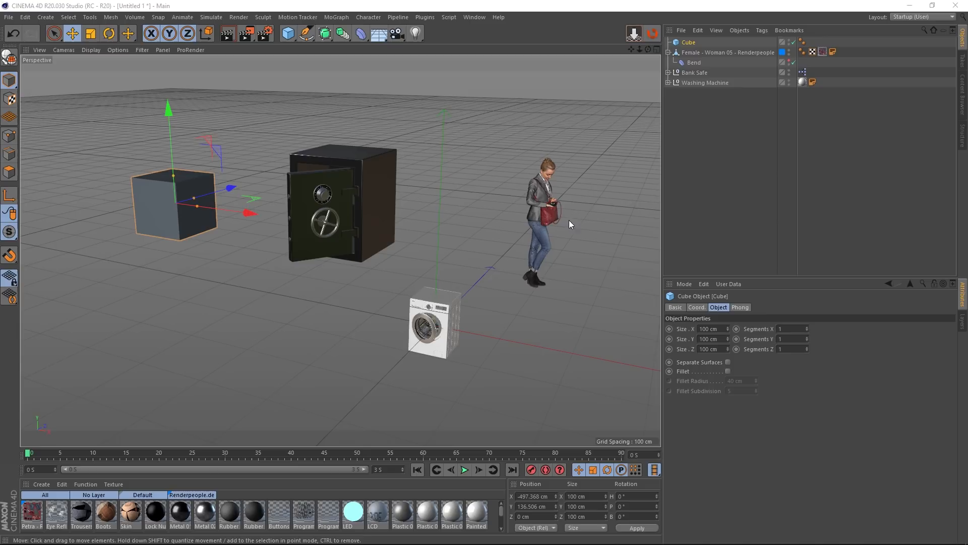
{"action": "mouse_move", "coordinate": [634, 33]}
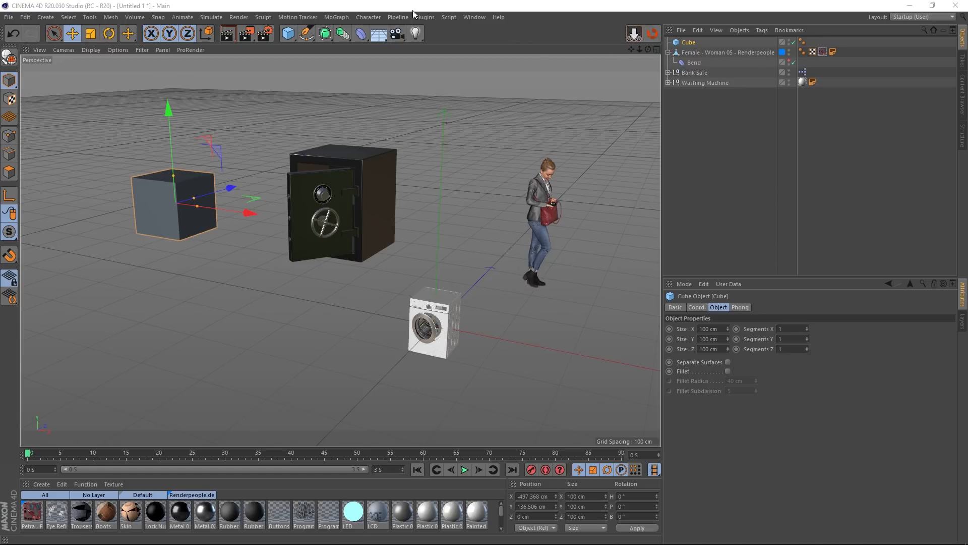
Find and run the DropToFloor command from the Commander on the selected cube
{"action": "left_click", "coordinate": [474, 17]}
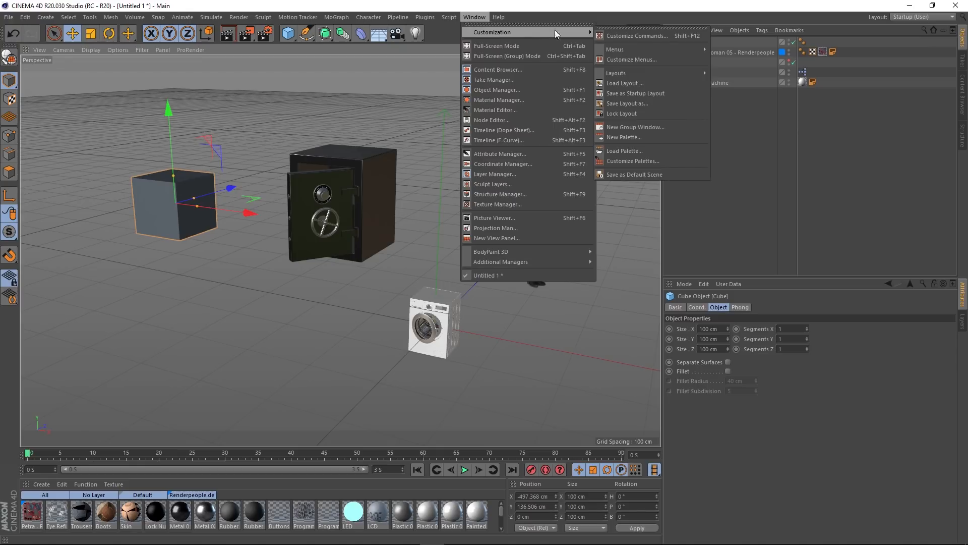
{"action": "left_click", "coordinate": [637, 35]}
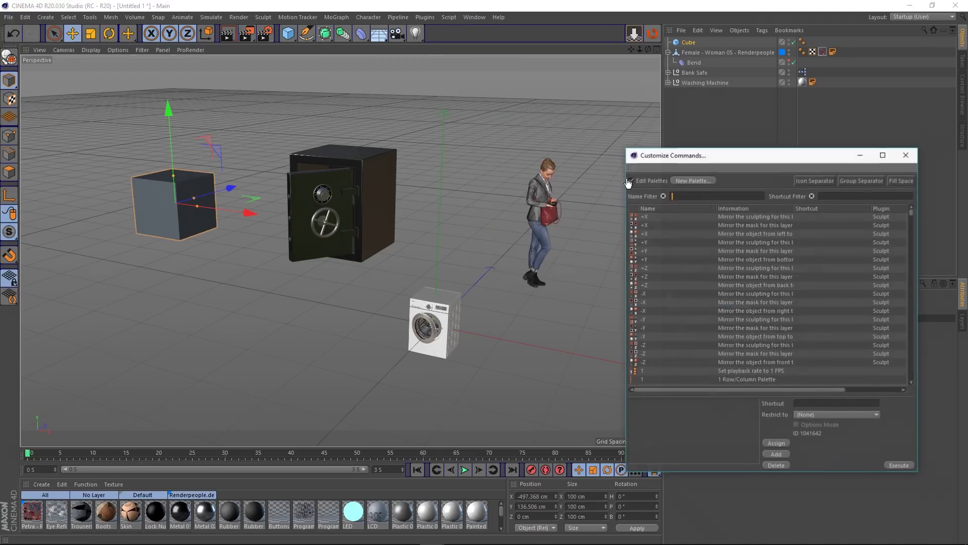
{"action": "left_click", "coordinate": [632, 179]}
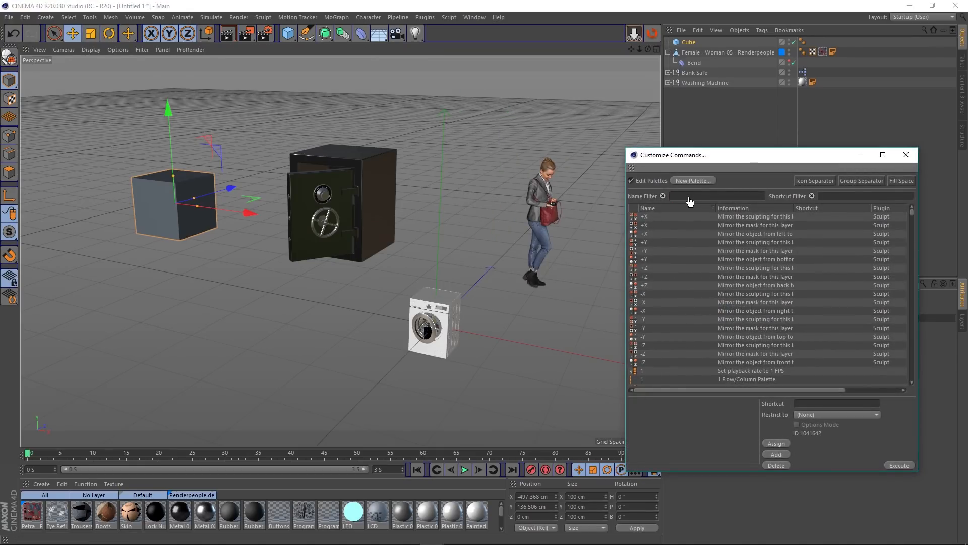
{"action": "type", "text": "drop"}
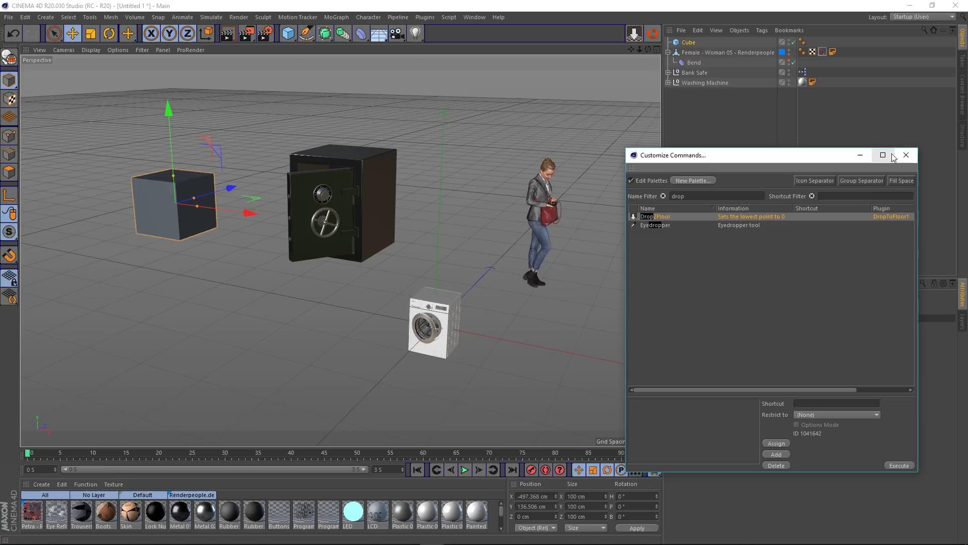
{"action": "left_click", "coordinate": [905, 155]}
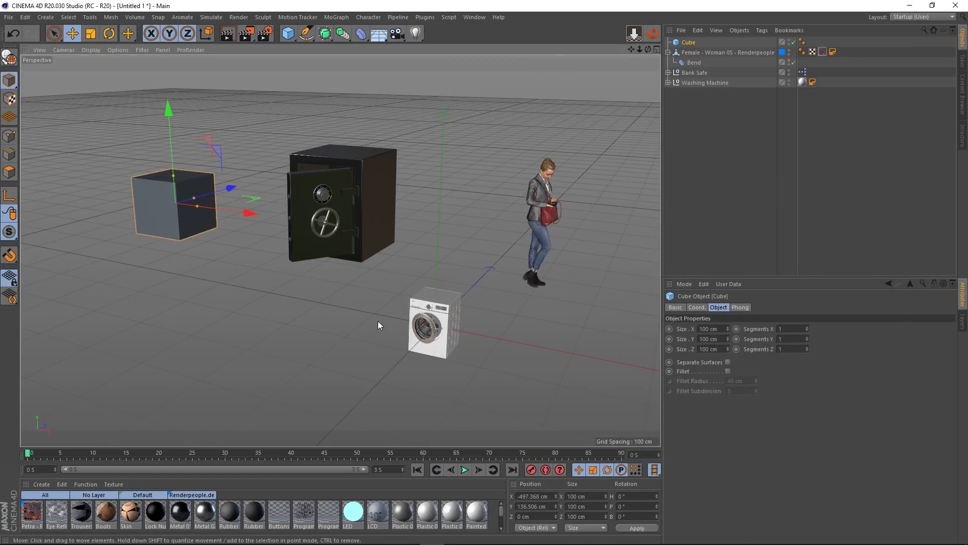
{"action": "mouse_move", "coordinate": [365, 307]}
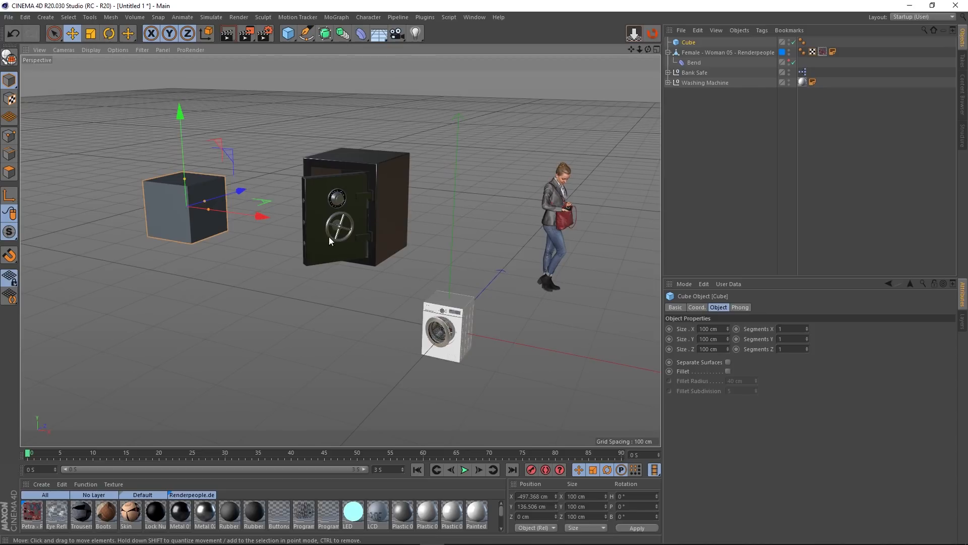
{"action": "mouse_move", "coordinate": [216, 230]}
{"action": "type", "text": "50"}
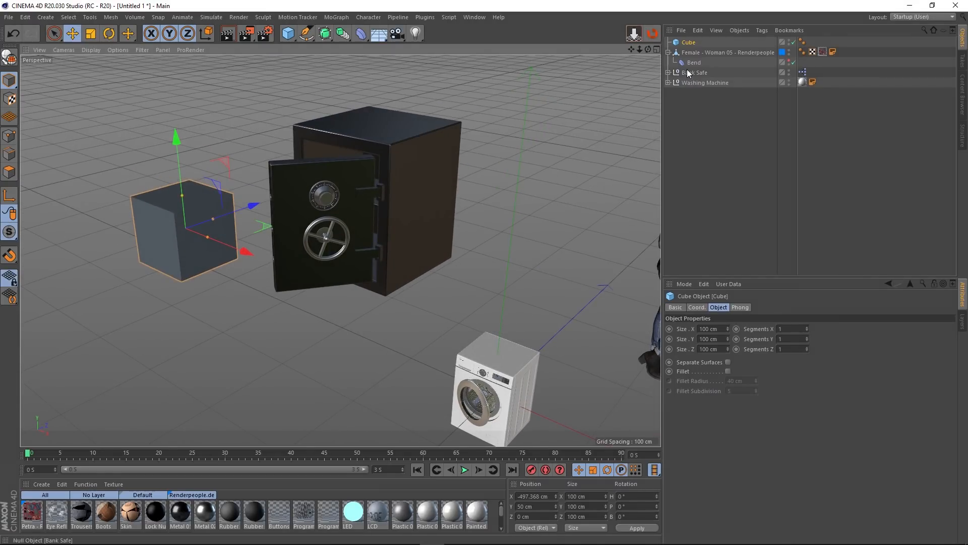
Select the Bank Safe group and collapse its child objects
{"action": "left_click", "coordinate": [669, 72]}
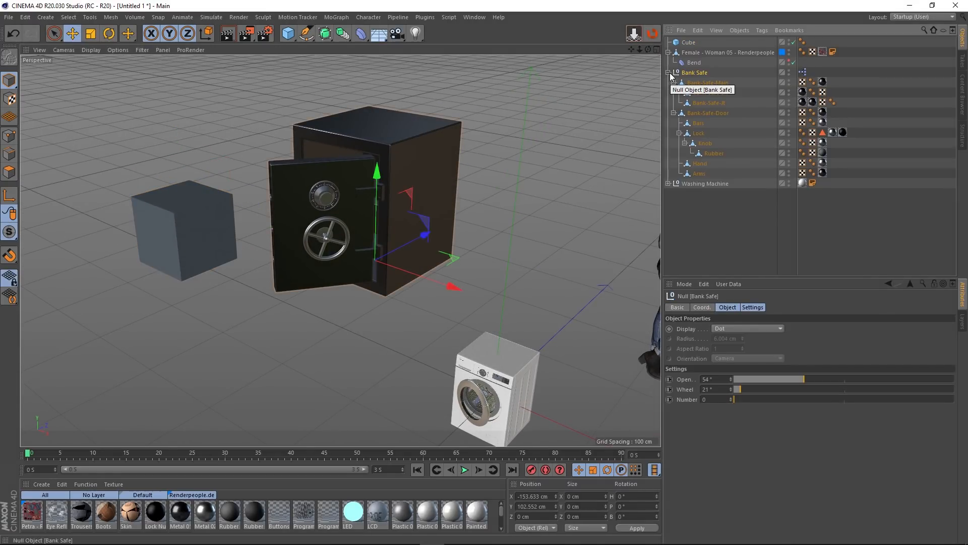
{"action": "left_click", "coordinate": [669, 72]}
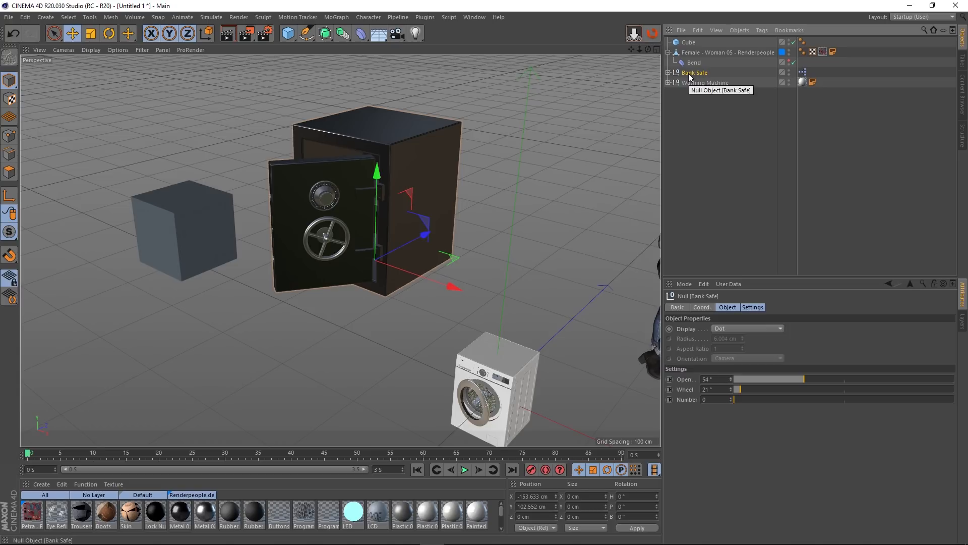
{"action": "mouse_move", "coordinate": [633, 33]}
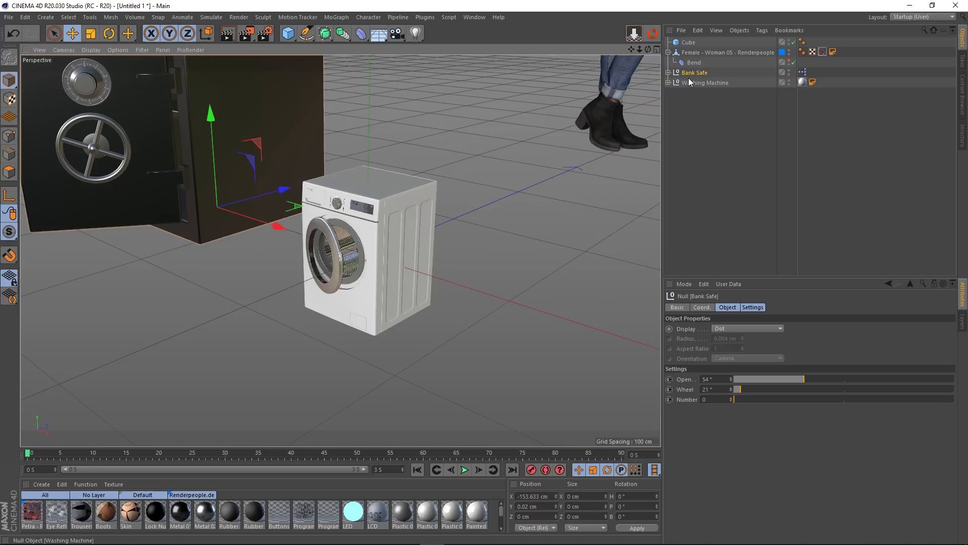
Select the Washing Machine group in the Object Manager
{"action": "left_click", "coordinate": [706, 82]}
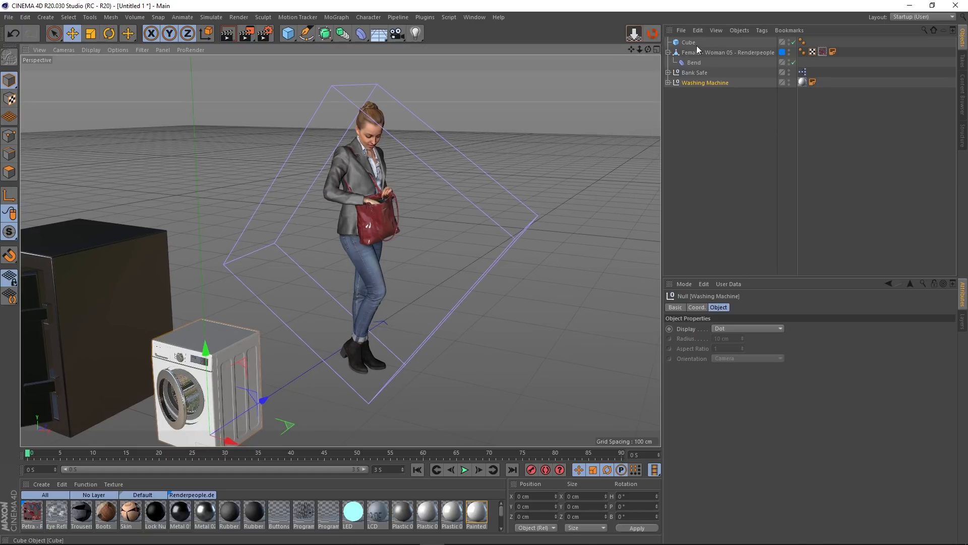
Bend the woman figure with the Bend deformer at 69° strength, then drop her to the floor
{"action": "left_click", "coordinate": [729, 52]}
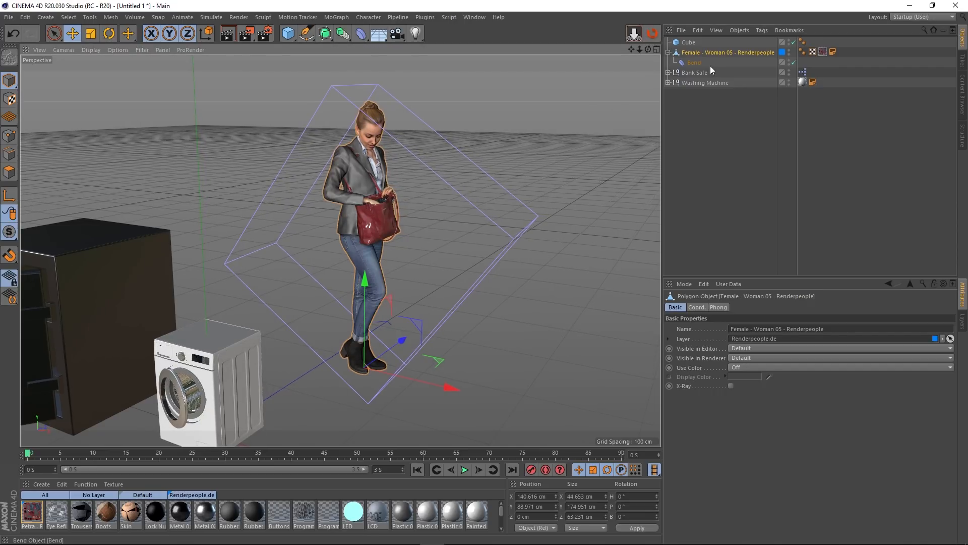
{"action": "left_click", "coordinate": [694, 62]}
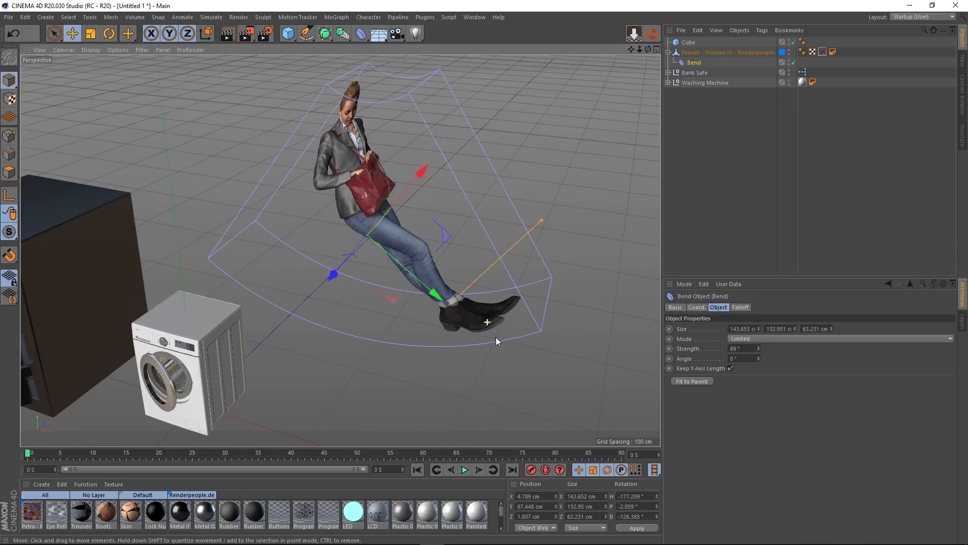
{"action": "left_click", "coordinate": [727, 51]}
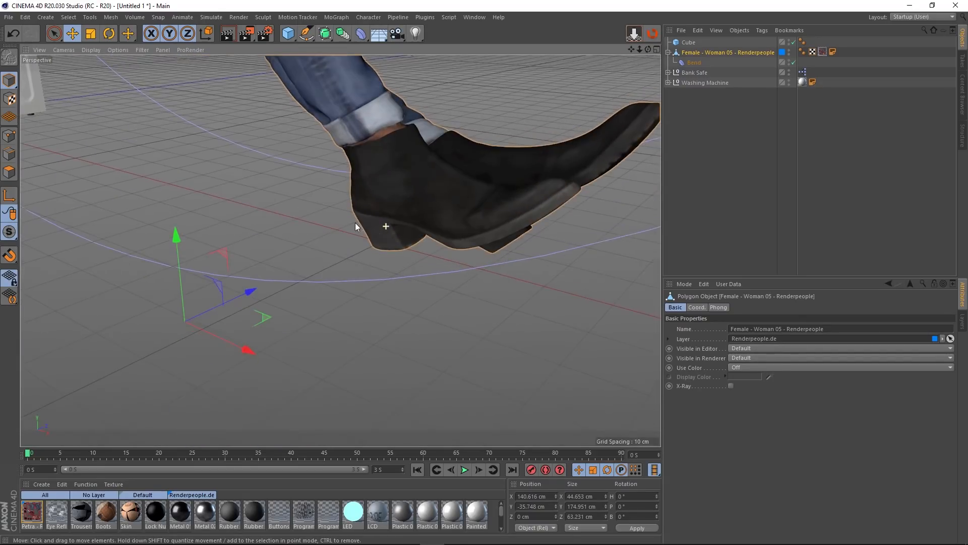
{"action": "scroll", "scroll_direction": "down", "scroll_amount": 3}
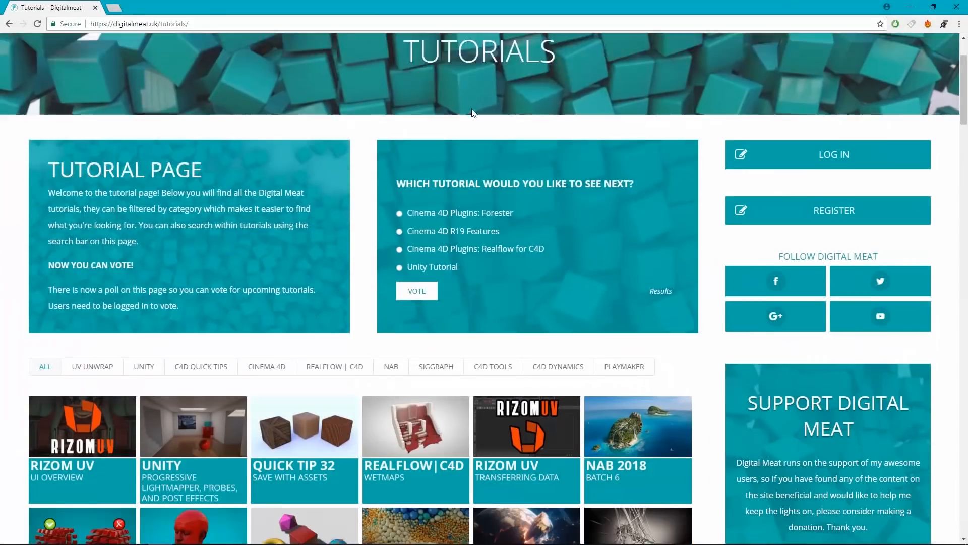
Filter Digital Meat tutorials to C4D Quick Tips, then go to the PRIME members area
{"action": "scroll", "scroll_direction": "down", "scroll_amount": 3}
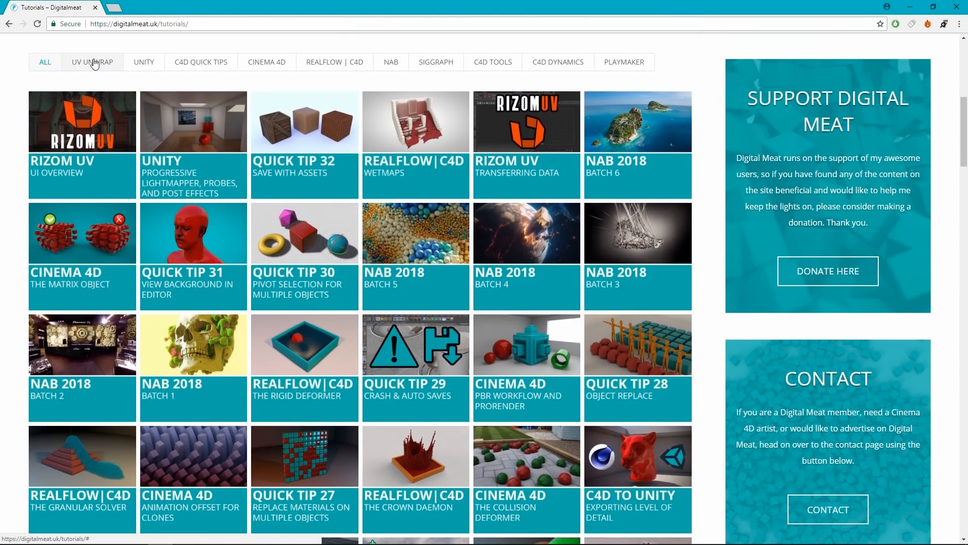
{"action": "left_click", "coordinate": [200, 61]}
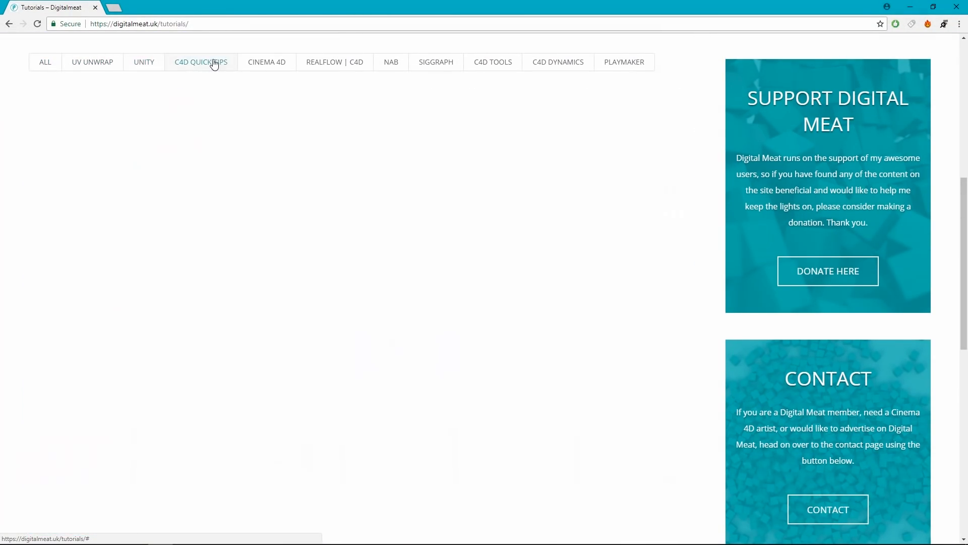
{"action": "scroll", "scroll_direction": "up", "scroll_amount": 3}
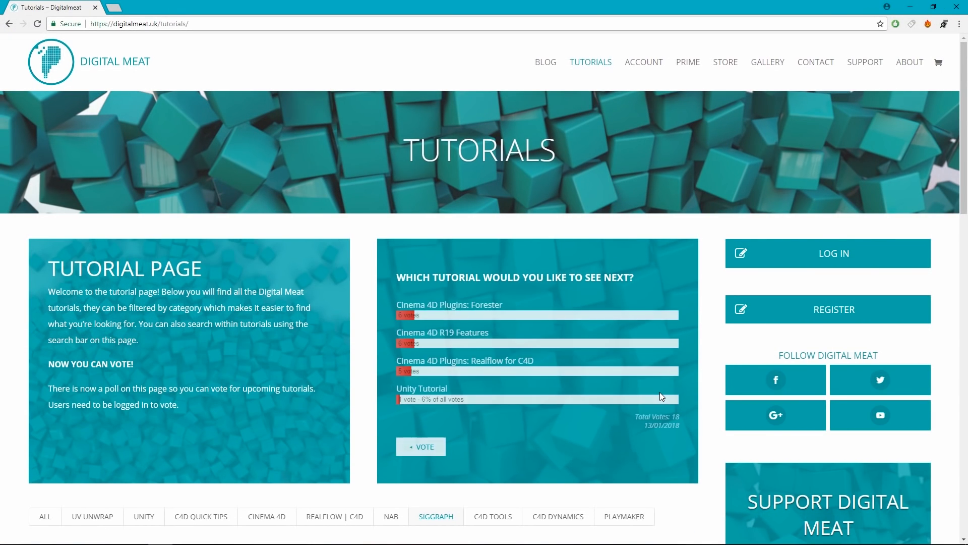
{"action": "left_click", "coordinate": [754, 380]}
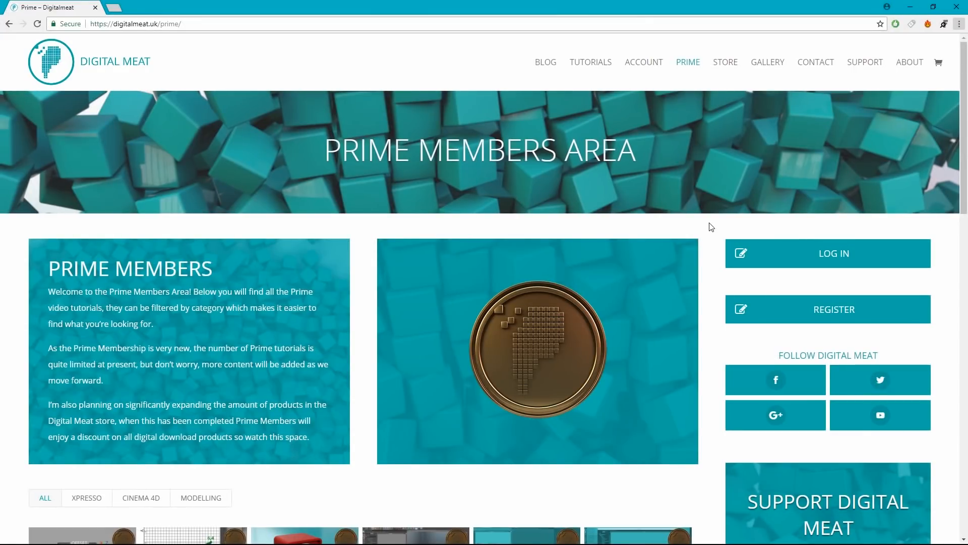
Play an uploaded gameplay stream video from the BEEF DOCTOR channel
{"action": "scroll", "scroll_direction": "down", "scroll_amount": 3}
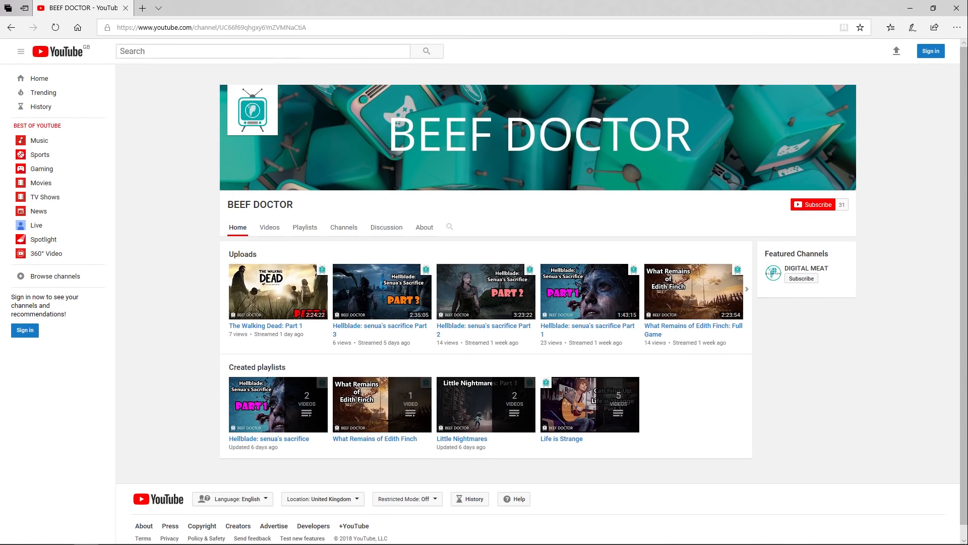
{"action": "left_click", "coordinate": [278, 291]}
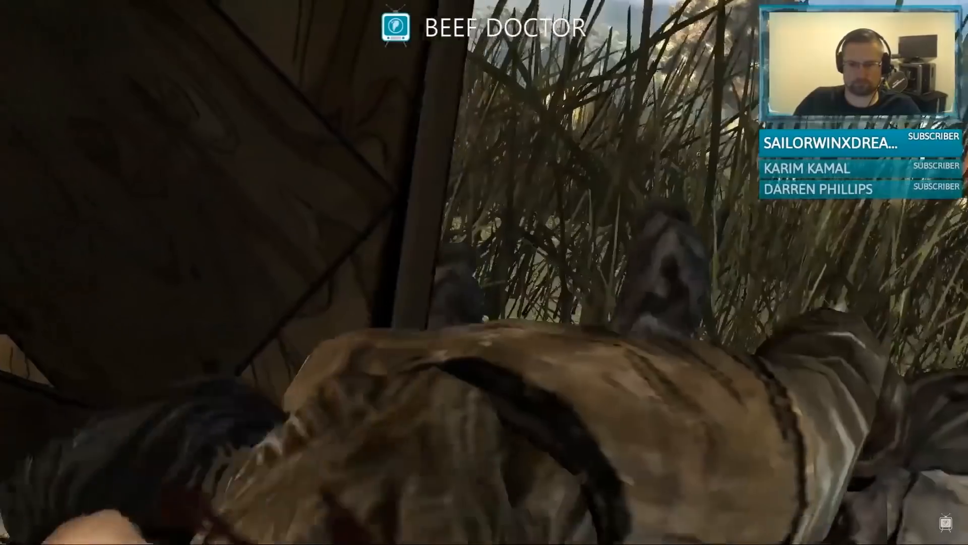